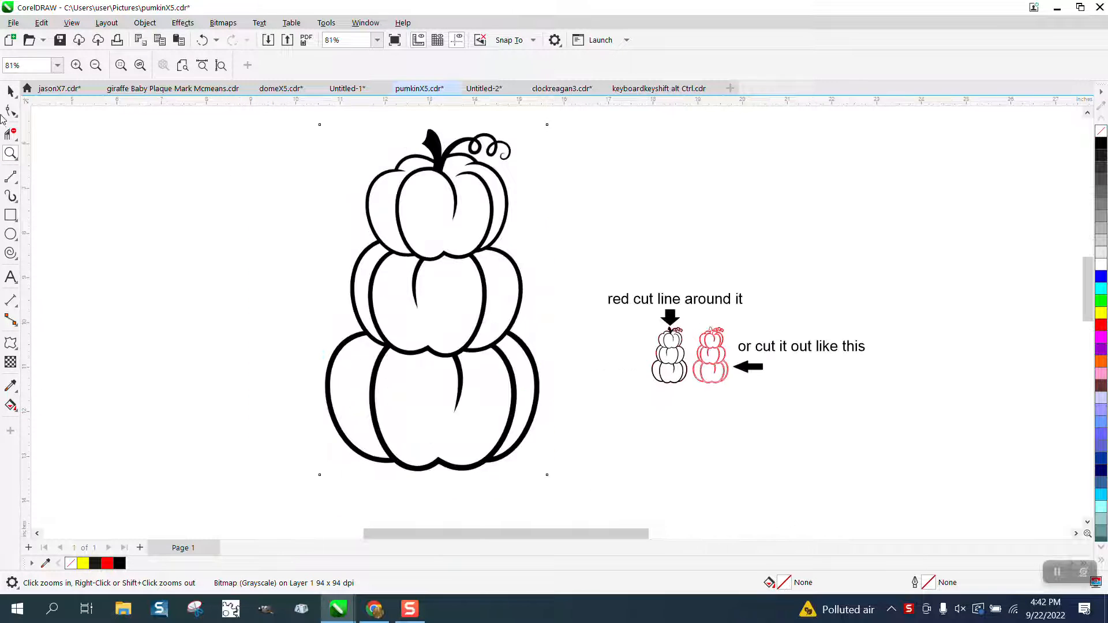
- Scale the stacked-pumpkin bitmap down to about 28% of its size and deselect it
click(434, 299)
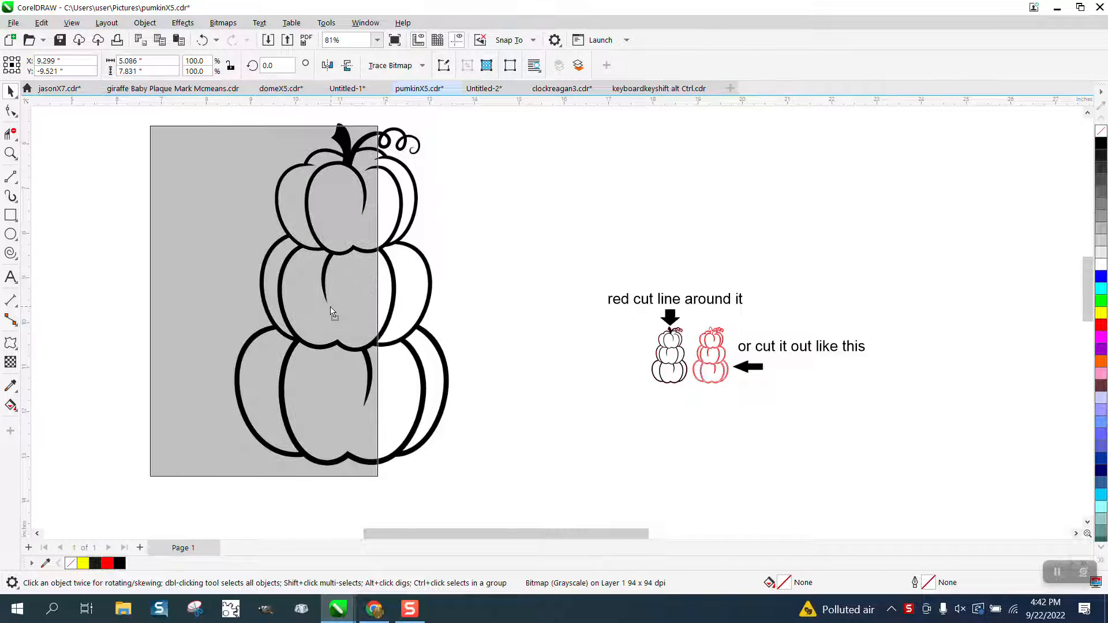
drag(332, 311, 438, 314)
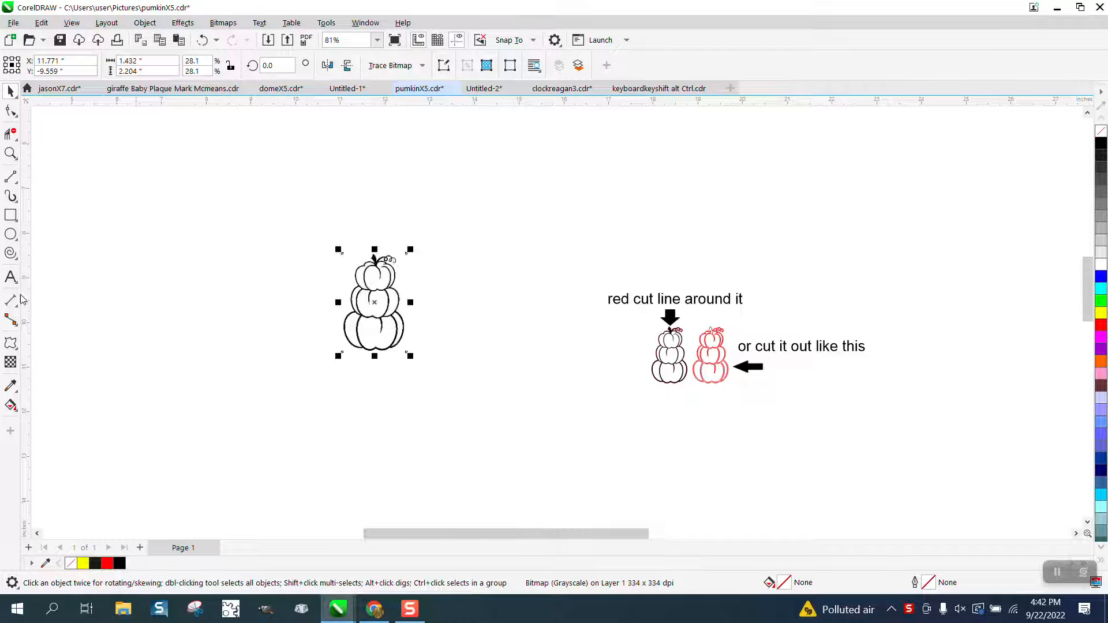
click(228, 294)
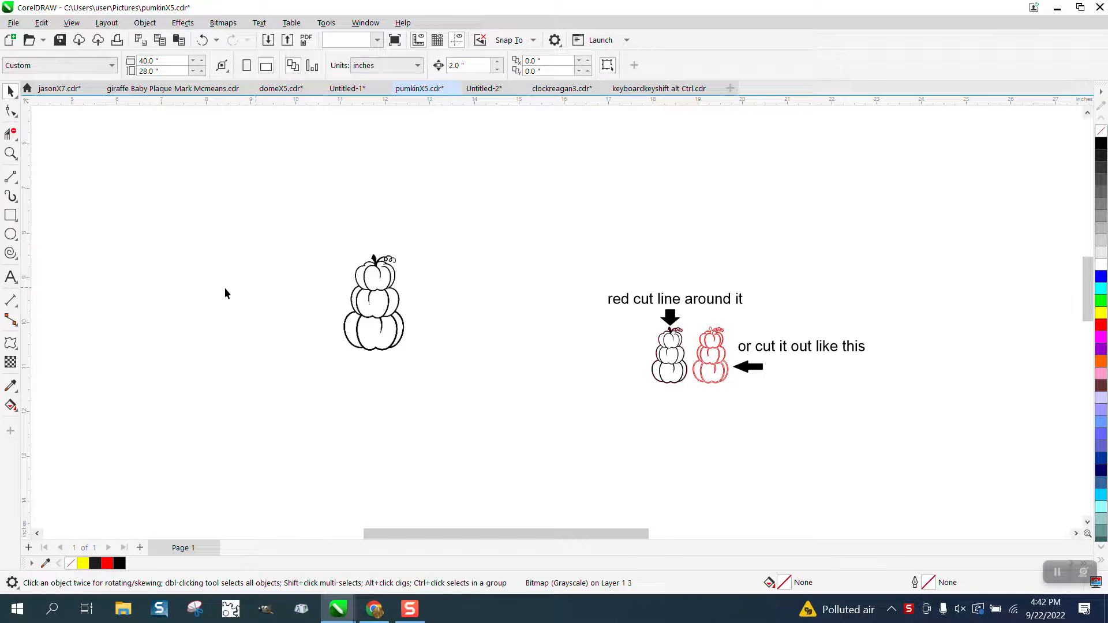
- Draw a yellow-filled rectangle, set the small pumpkin bitmap on it, and zoom into the stem
click(373, 309)
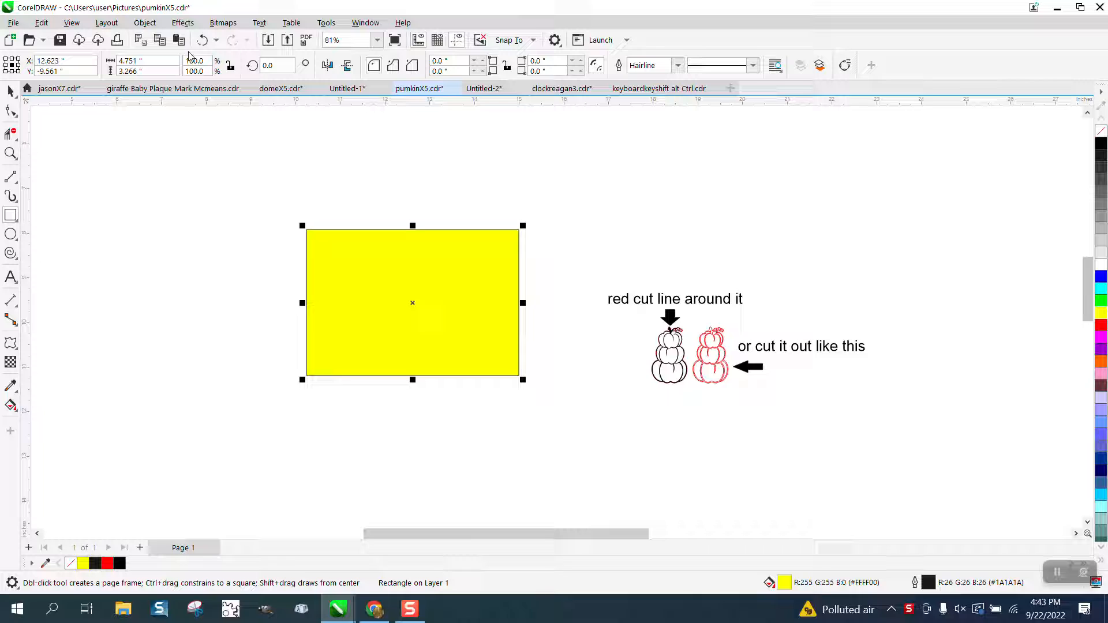
click(145, 22)
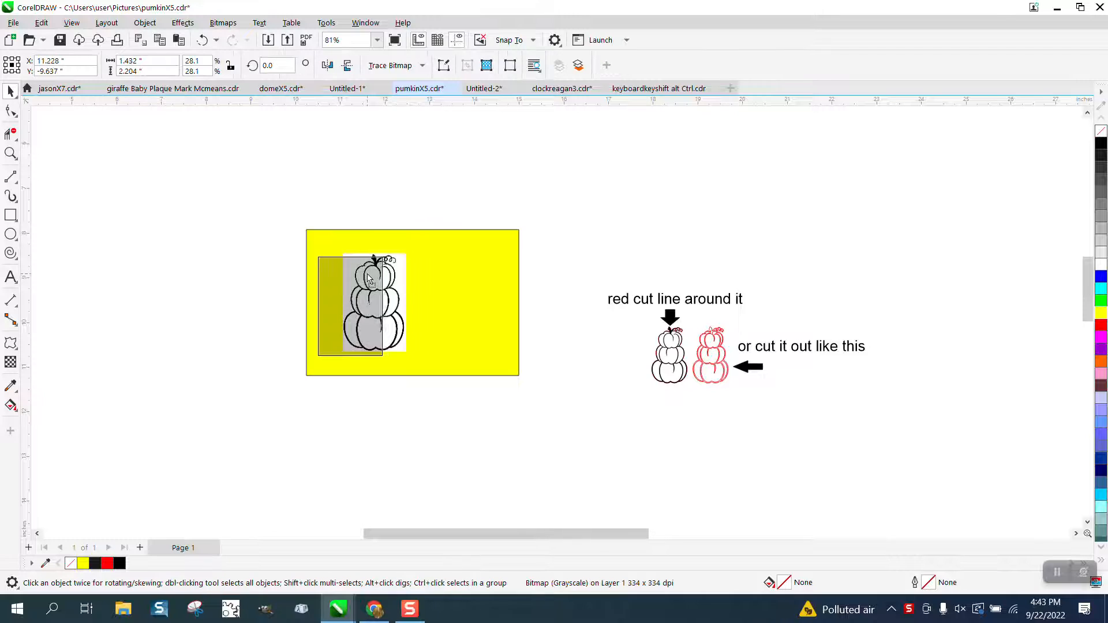
click(9, 154)
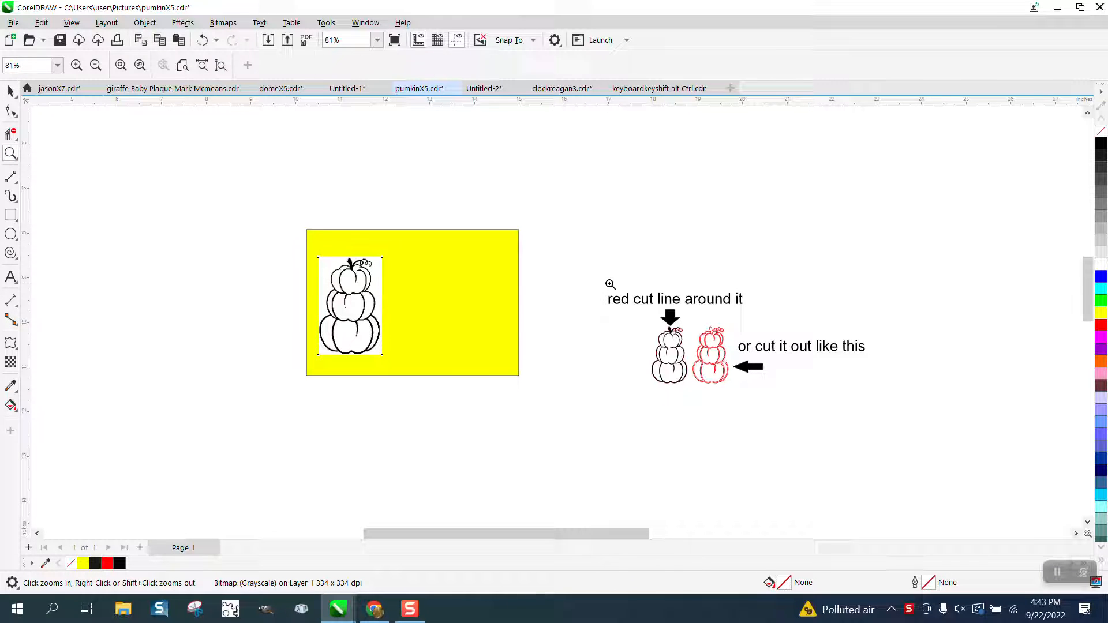
click(611, 285)
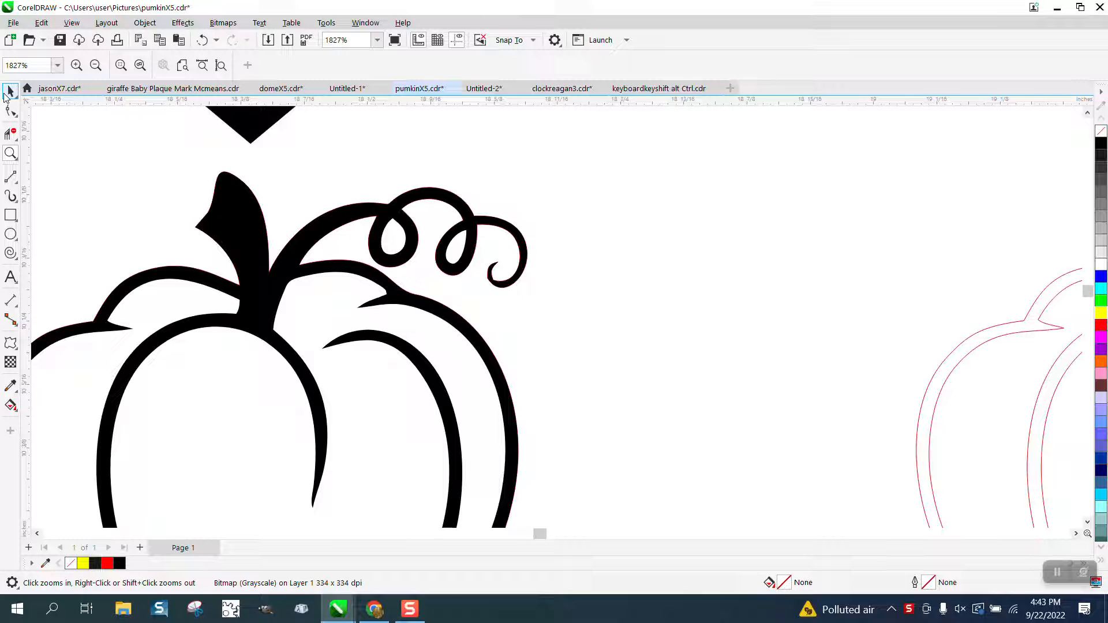
- Drag the red cut-line outline out from behind the example pumpkin and zoom back out
click(10, 91)
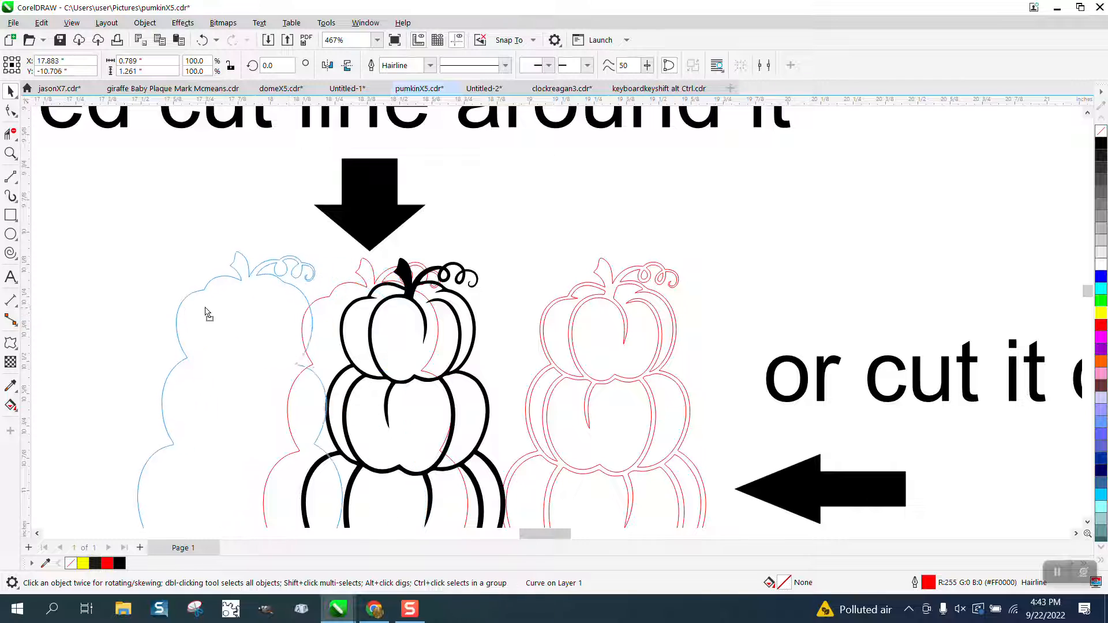
click(208, 314)
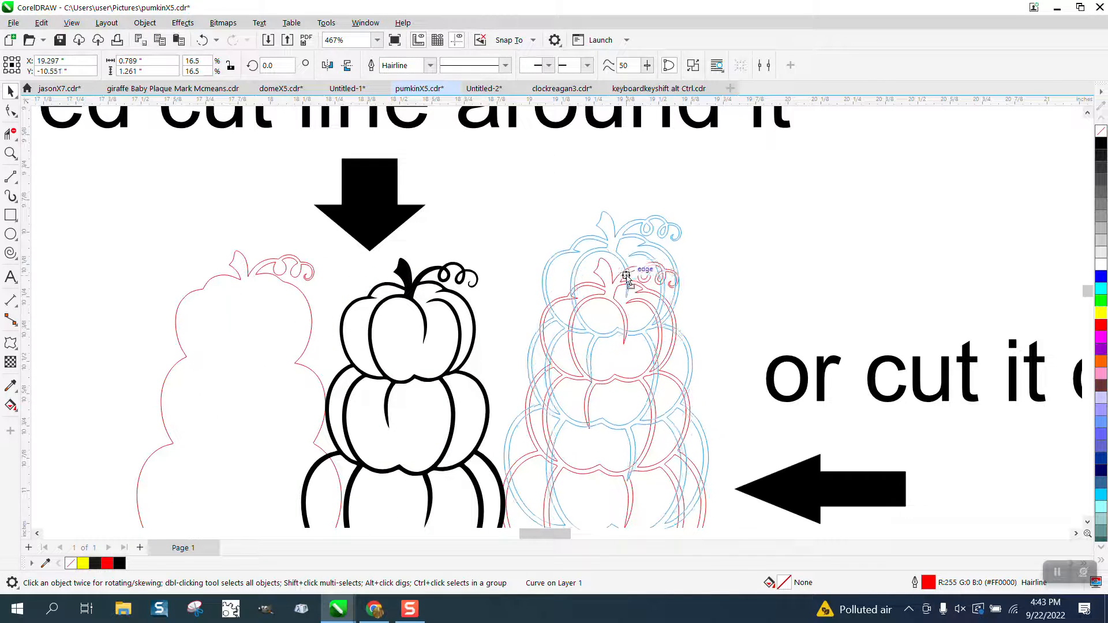
click(626, 275)
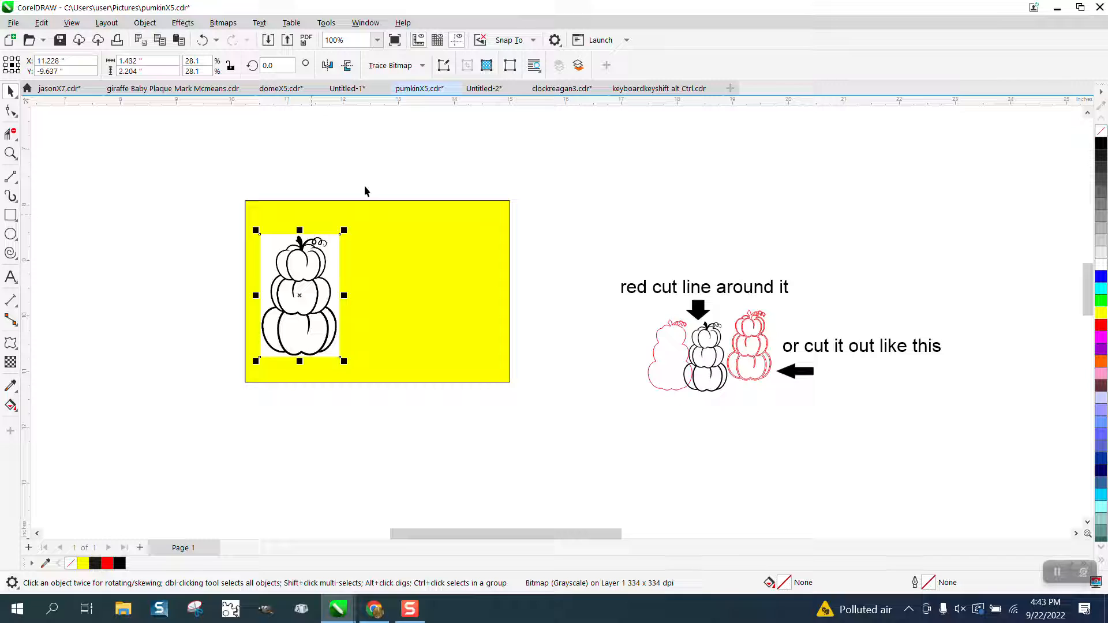
- Trace the pumpkin bitmap into an 11-object vector group and select that group
click(422, 64)
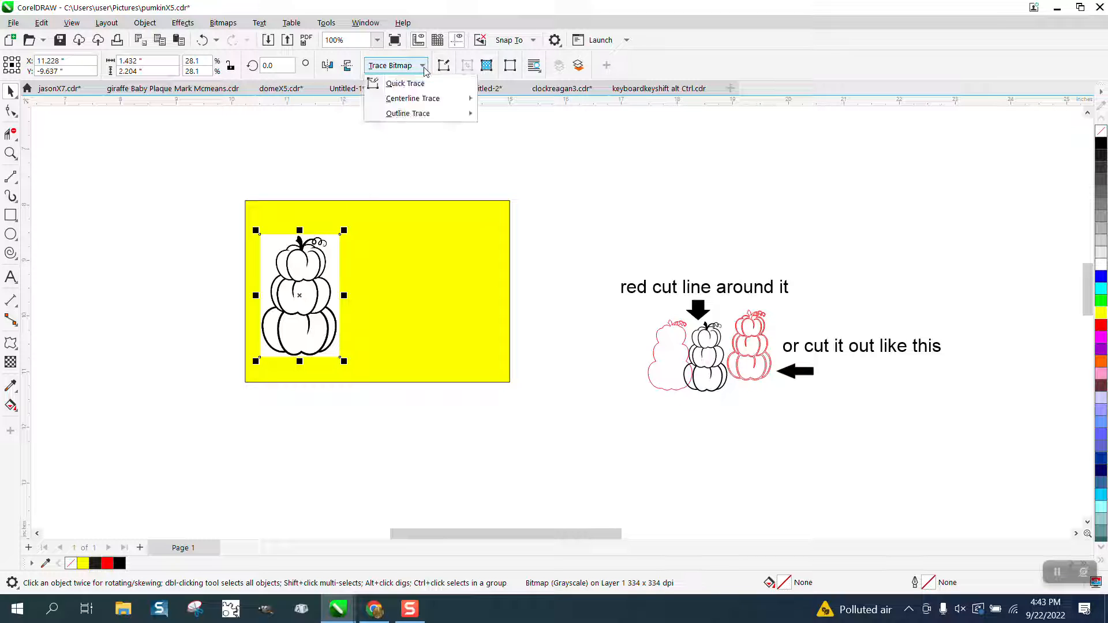
click(509, 163)
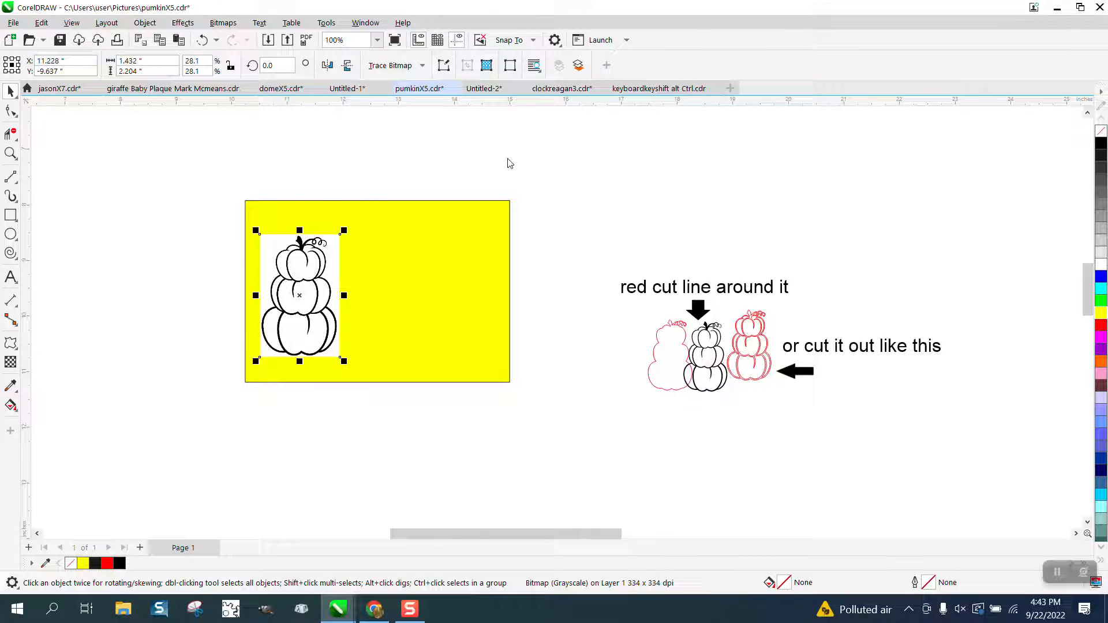
click(390, 64)
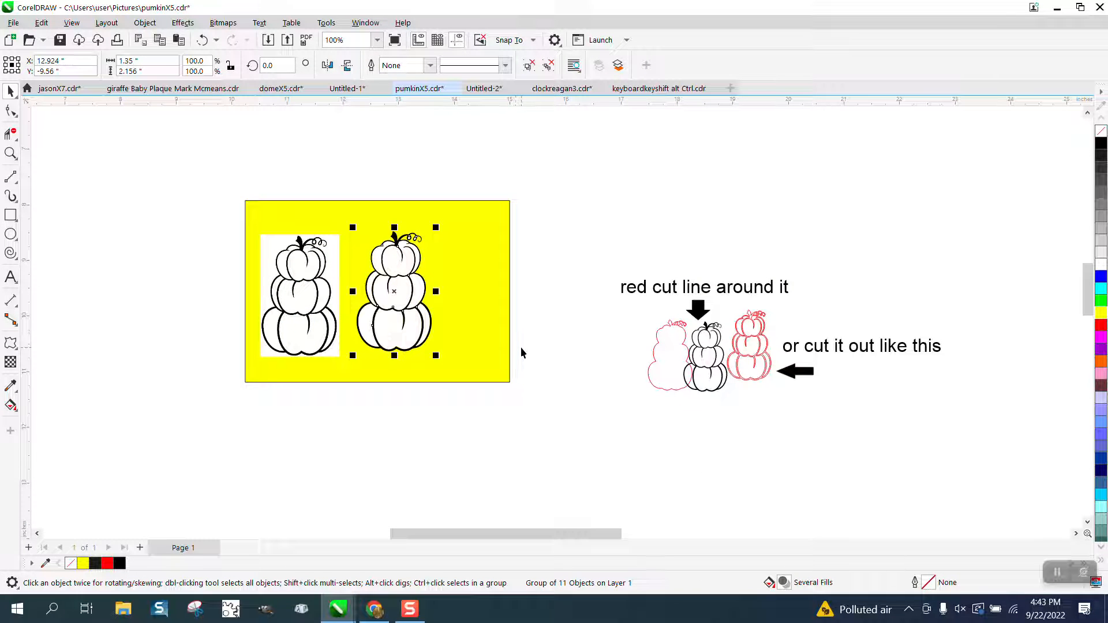
mouse_move(62, 177)
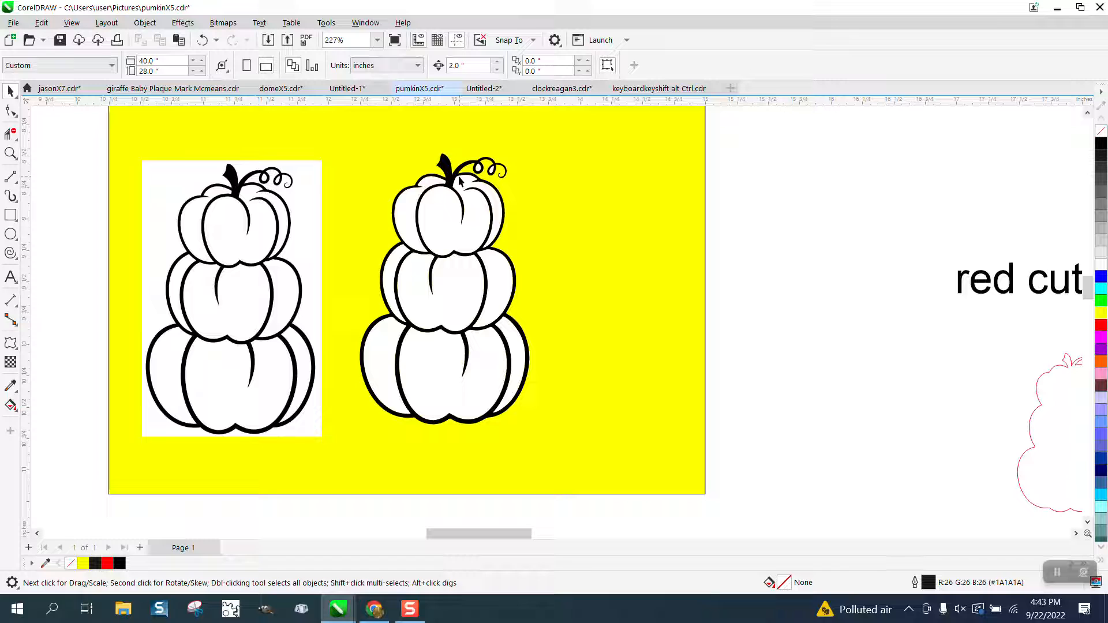
click(459, 184)
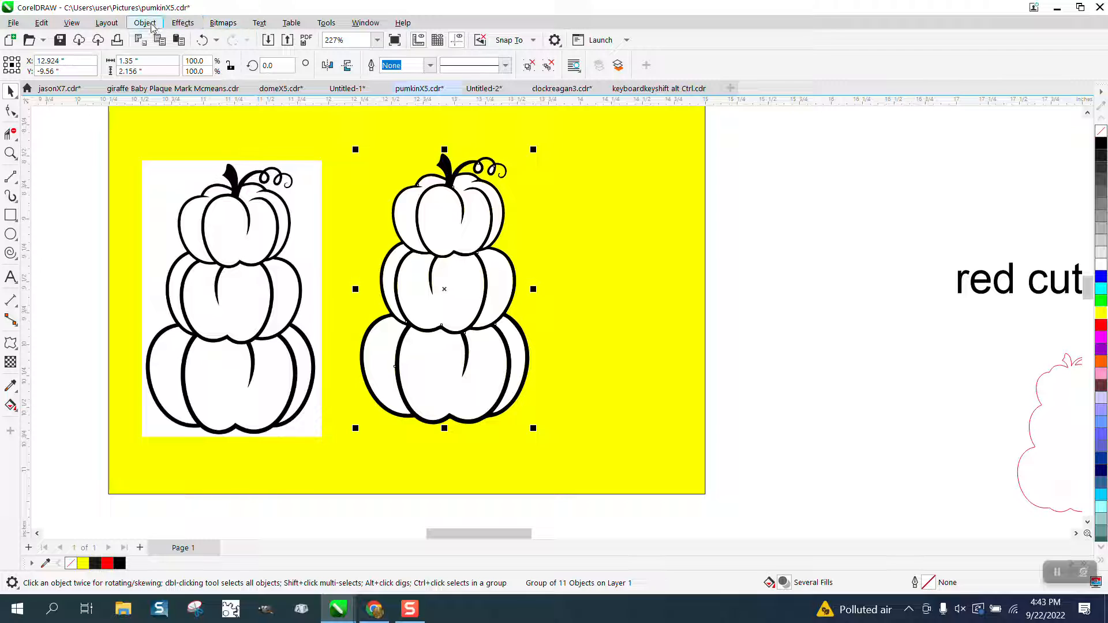
- Ungroup, combine and duplicate the traced pumpkin into two enlarged copies right of the rectangle
click(144, 23)
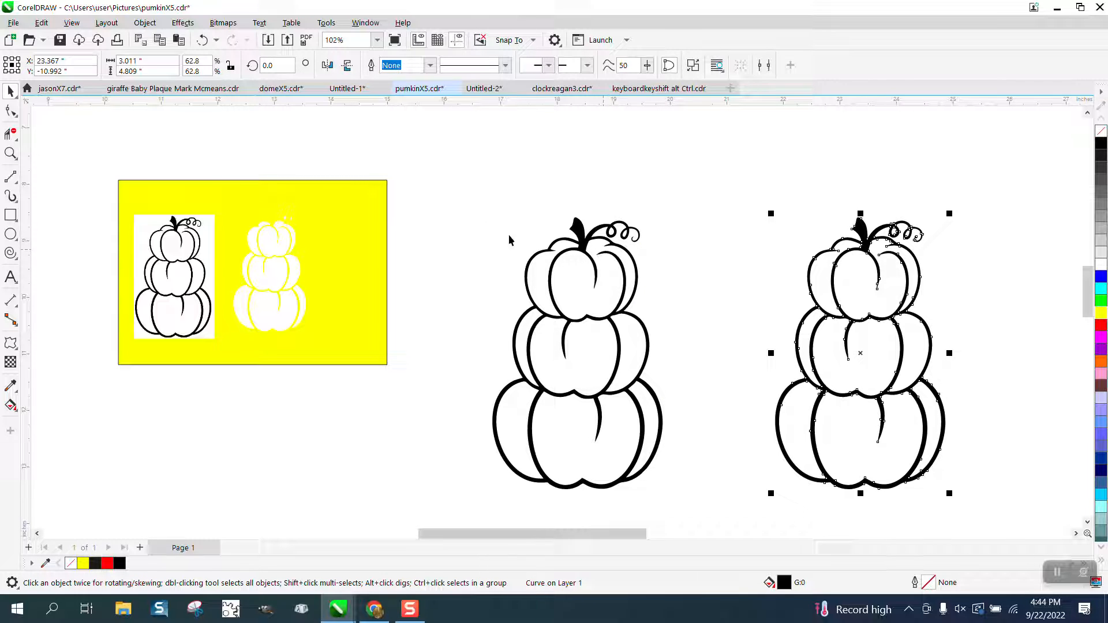
- Break the pumpkin curve apart, give it no fill and a red hairline, and zoom on the stem
click(160, 22)
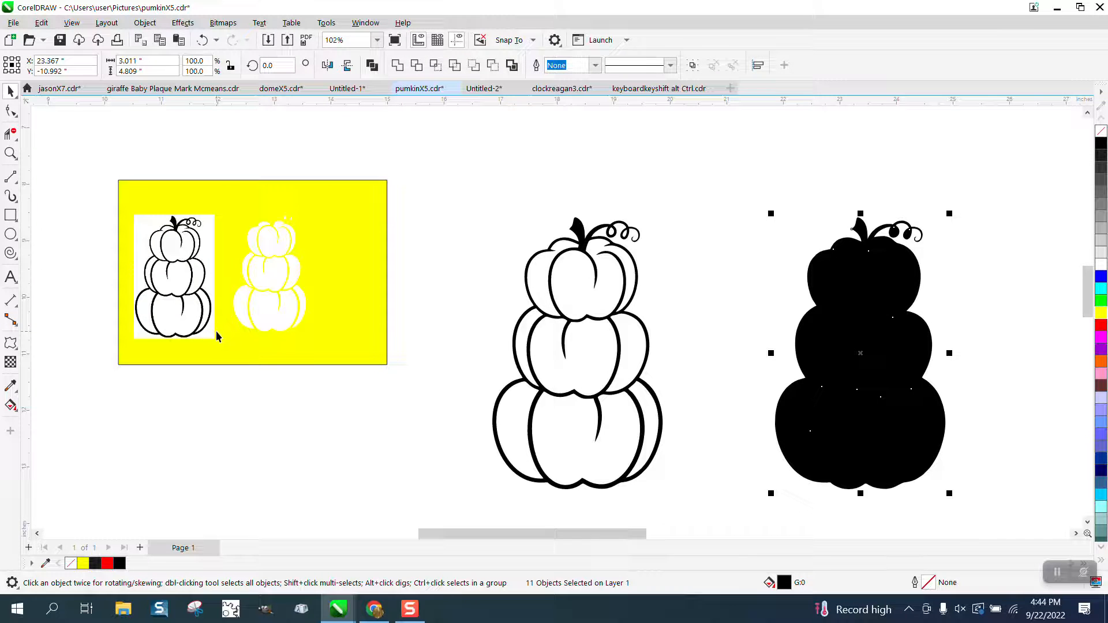
mouse_move(752, 283)
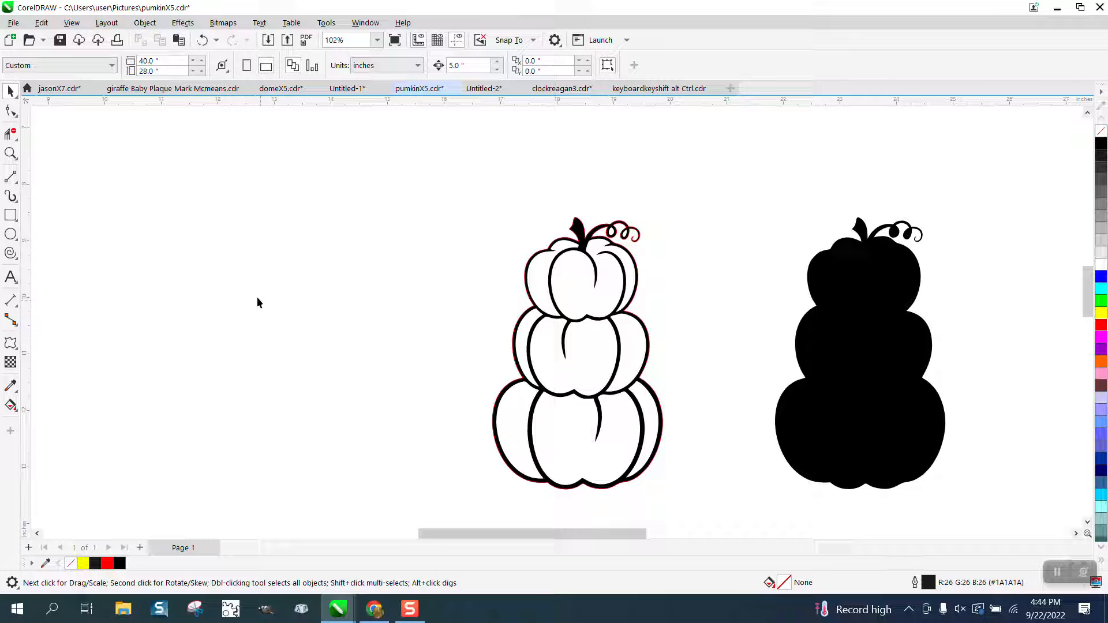
click(10, 153)
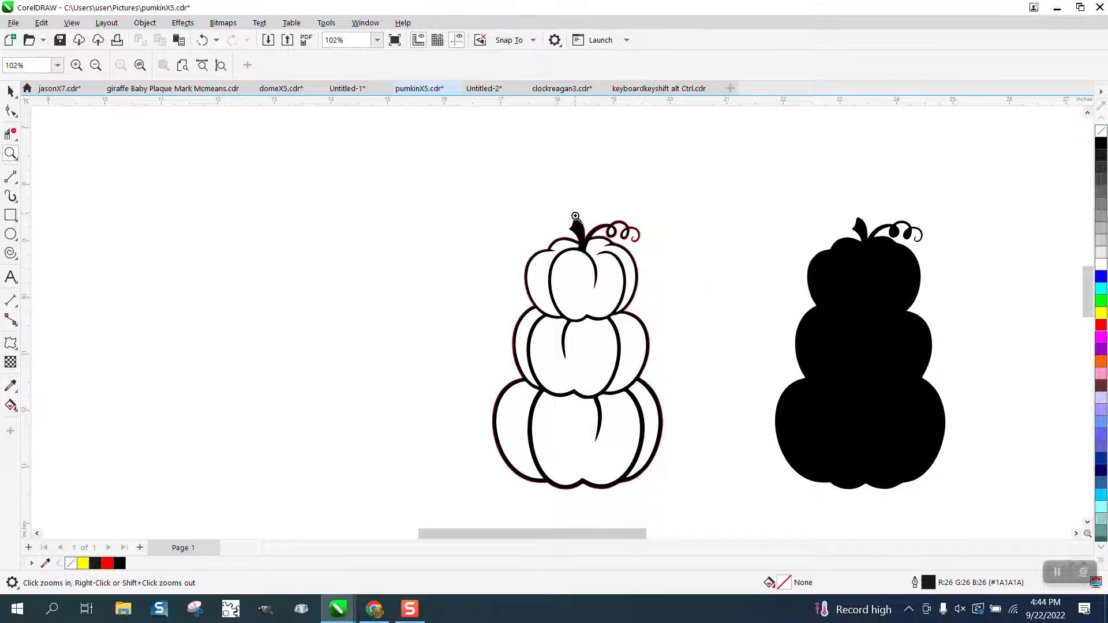
click(575, 217)
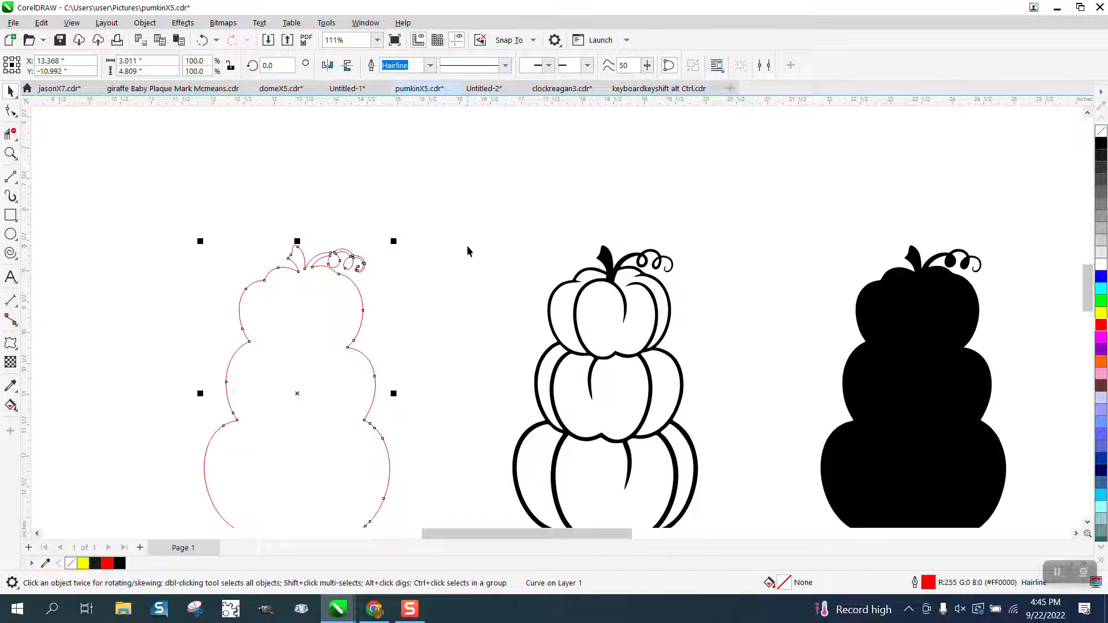
mouse_move(620, 315)
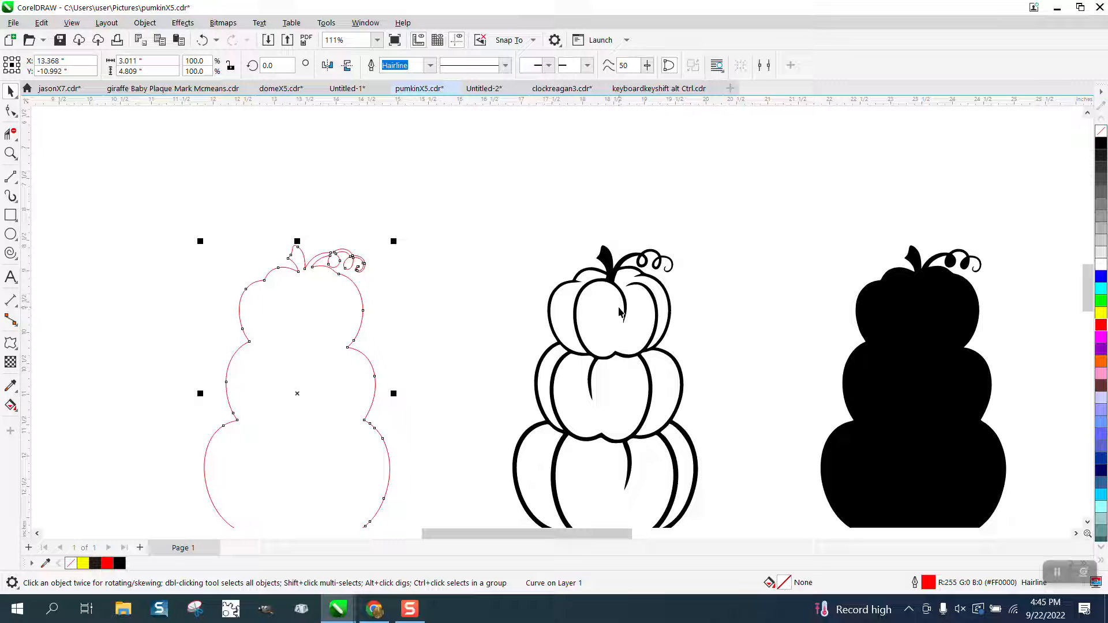
mouse_move(541, 331)
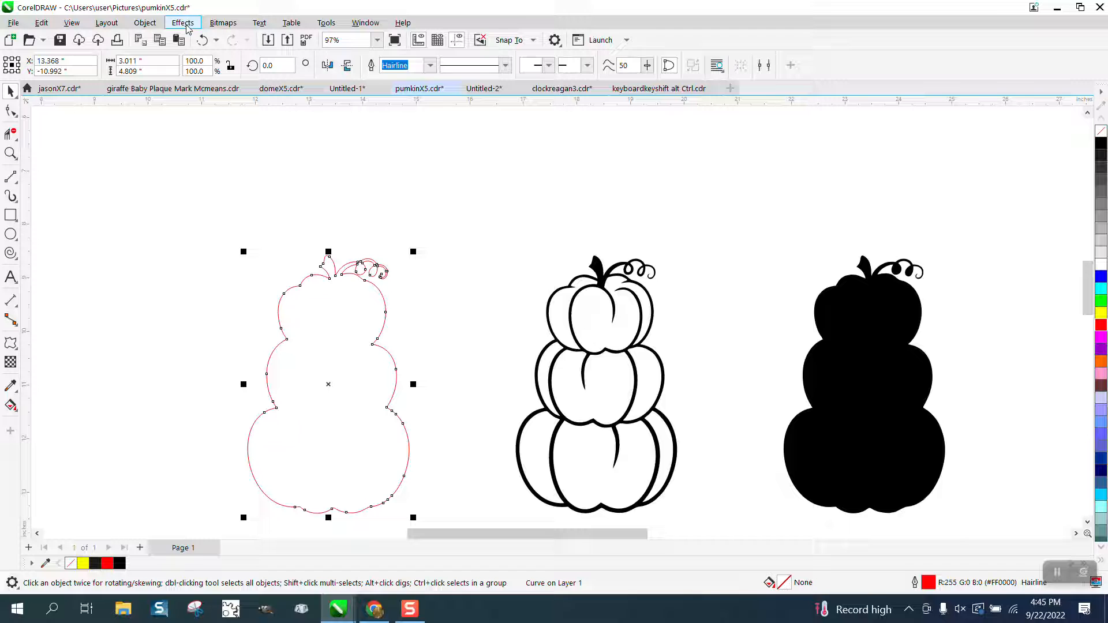
- Apply a one-step outside contour with a 0.1-inch offset to the red silhouette
click(182, 22)
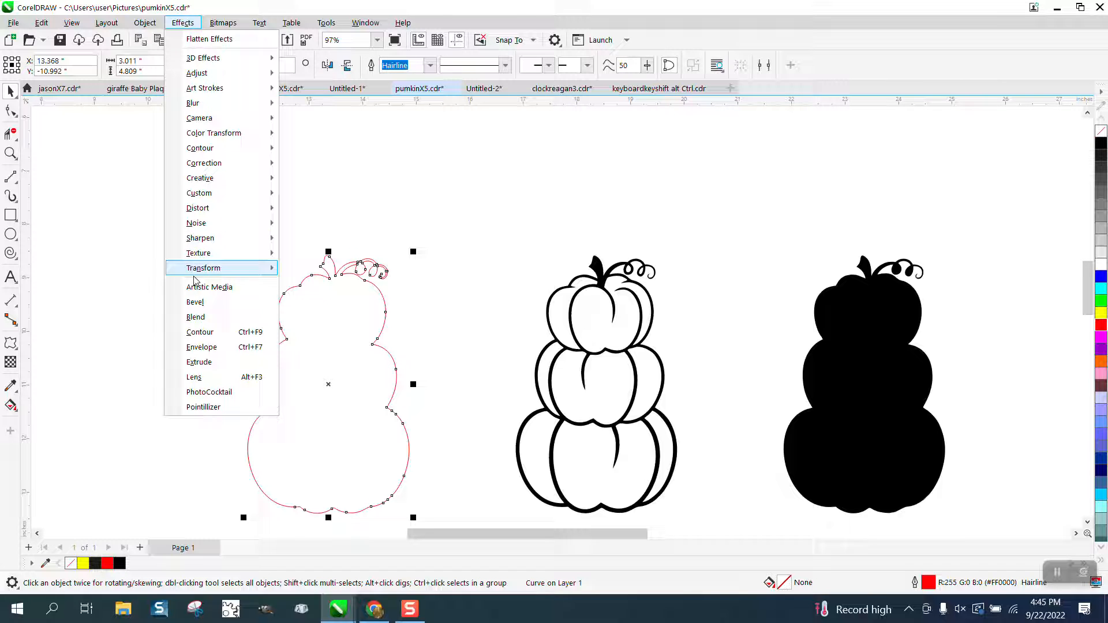
click(199, 332)
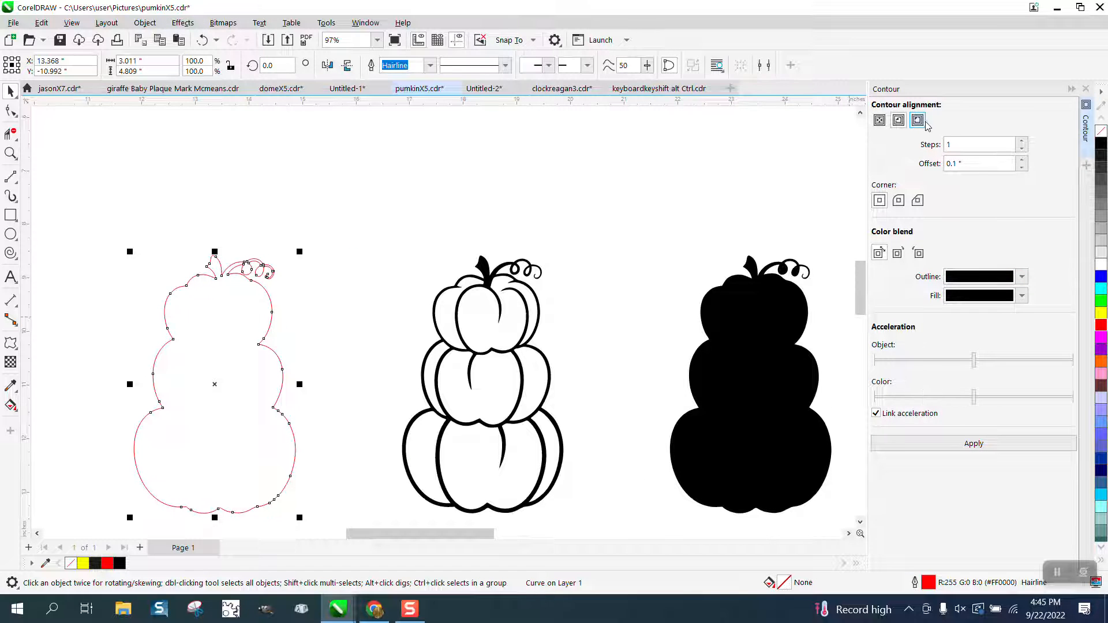
click(974, 444)
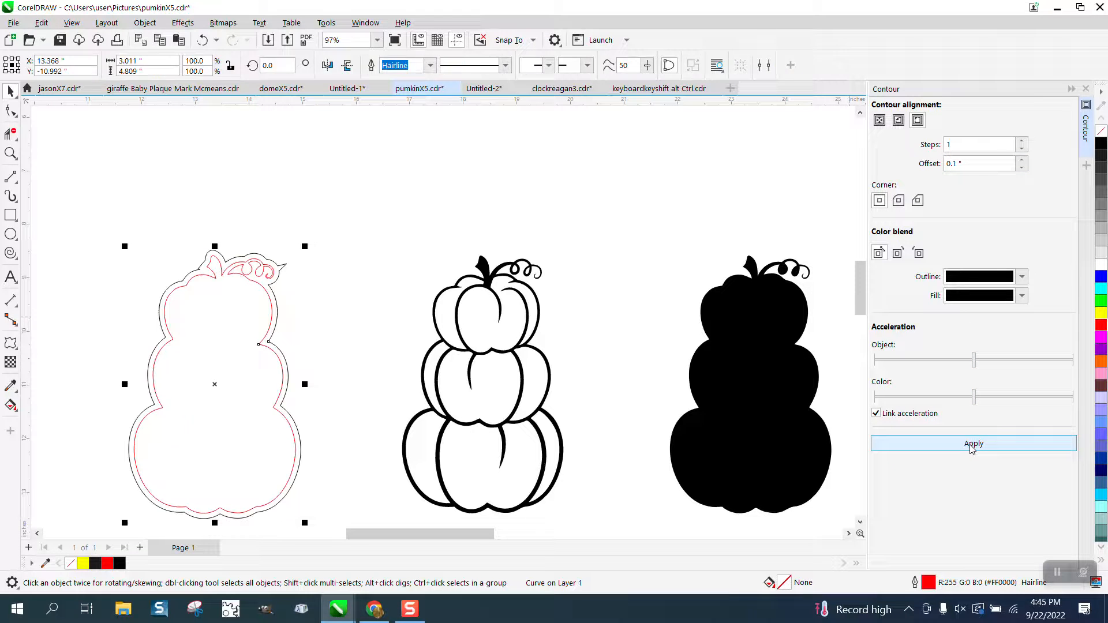
- Break the contour apart into its own outline and zoom into the pumpkin stem
click(974, 444)
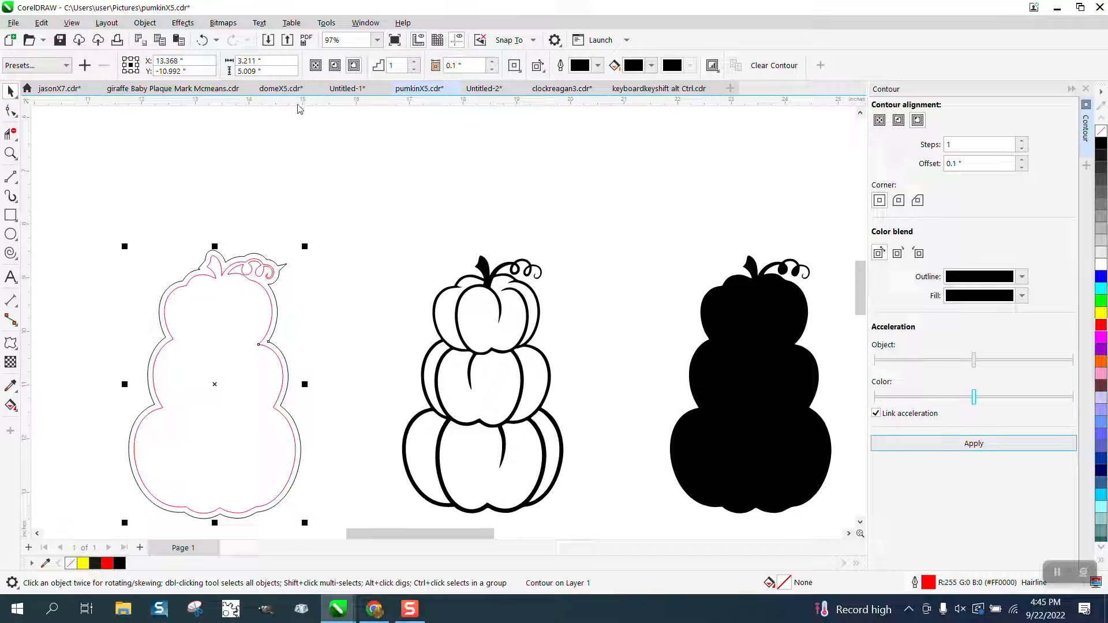
click(144, 22)
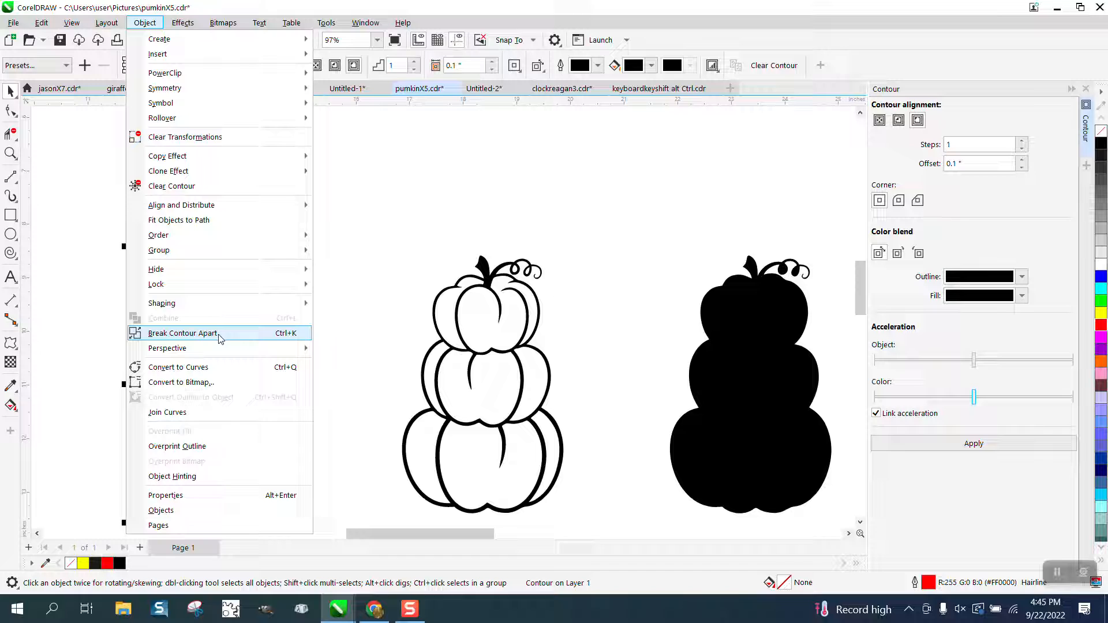
click(182, 333)
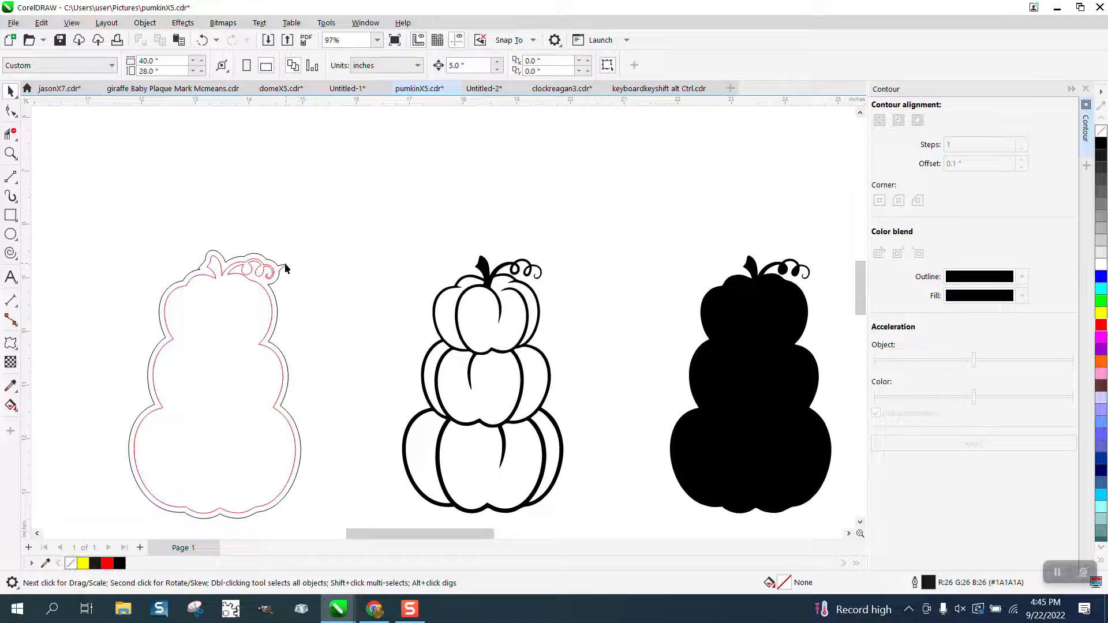
click(10, 153)
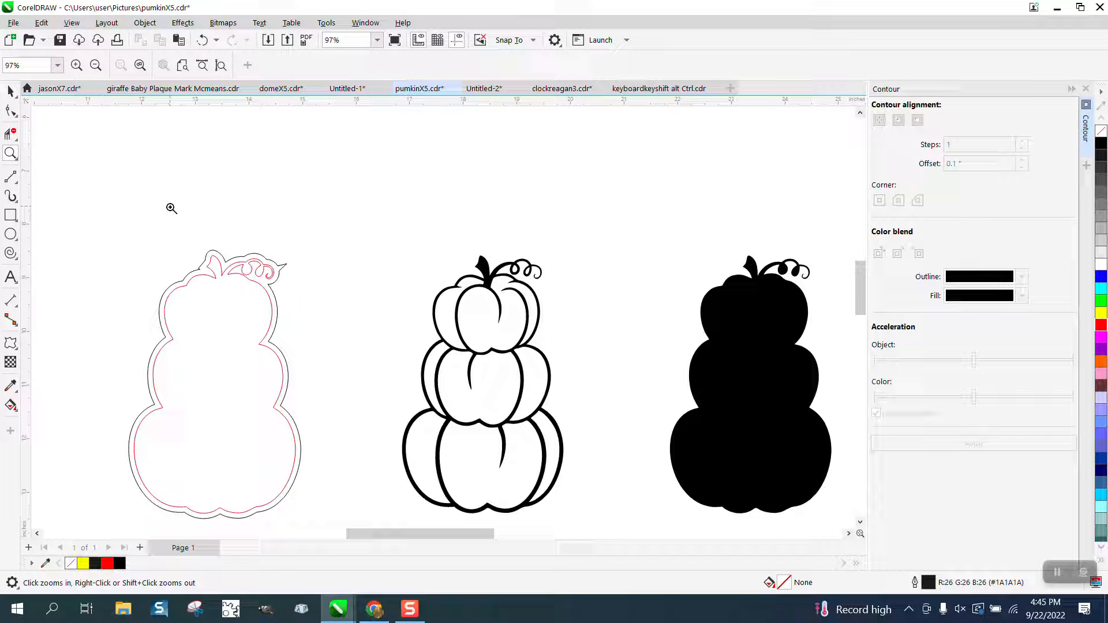
click(171, 208)
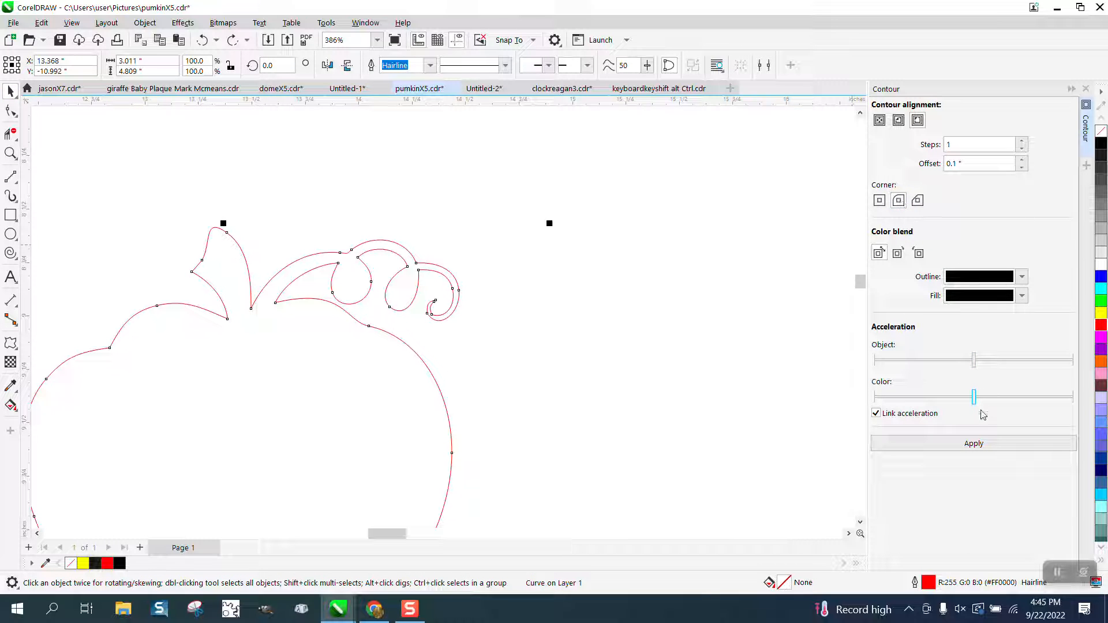
- Fit the red contour around the line-art pumpkin, then park it above the red silhouette
click(974, 444)
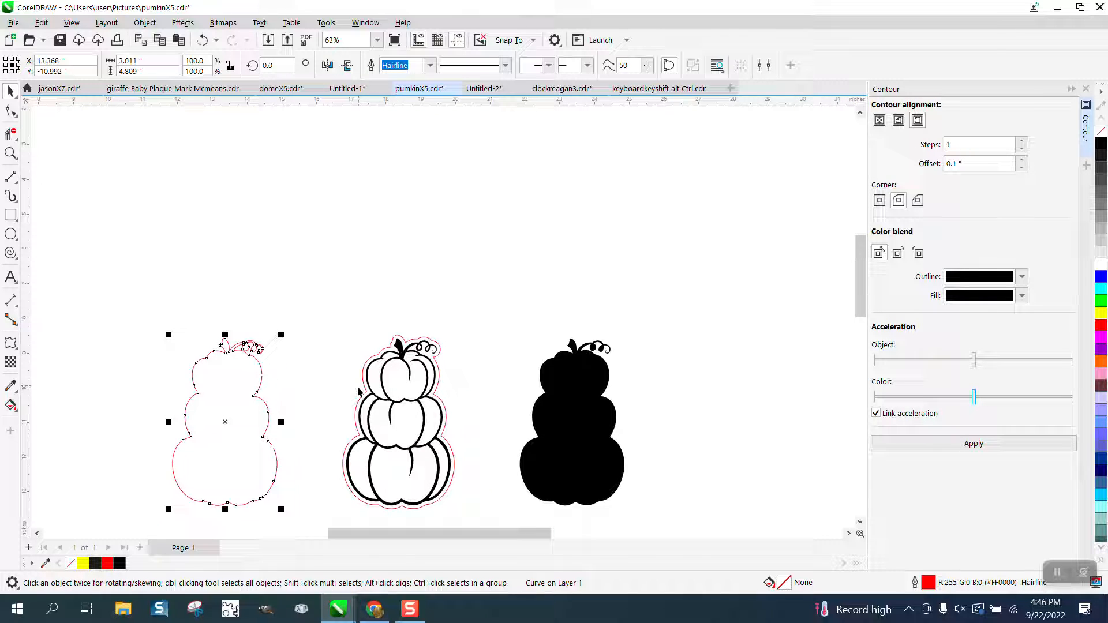
mouse_move(441, 368)
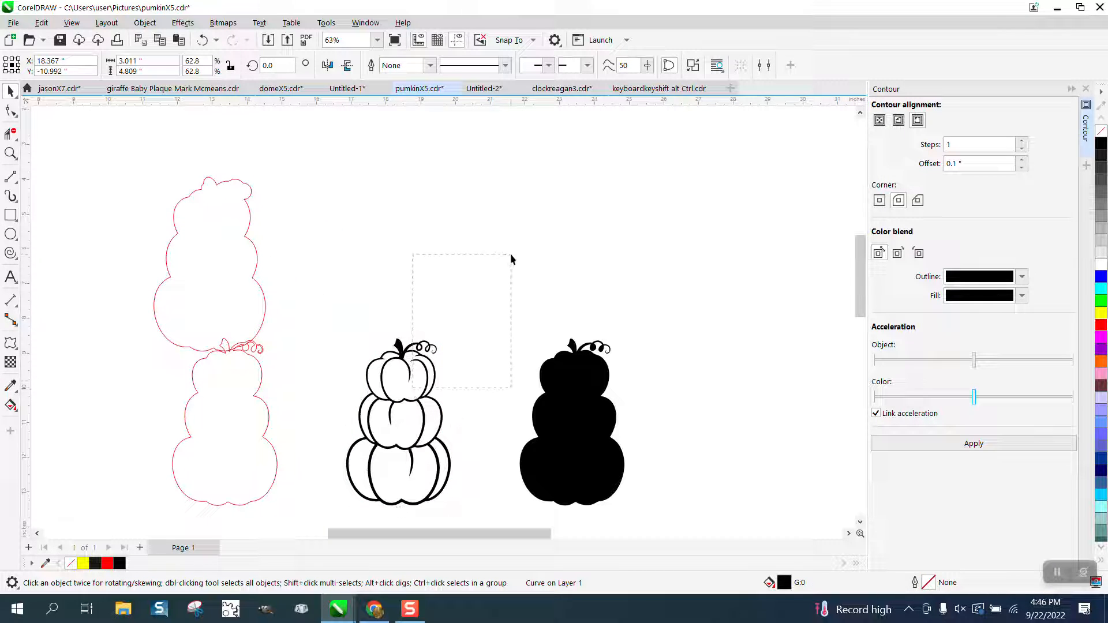
- Marquee-select the line-art pumpkin and drag it up above the black silhouette
drag(397, 421, 525, 262)
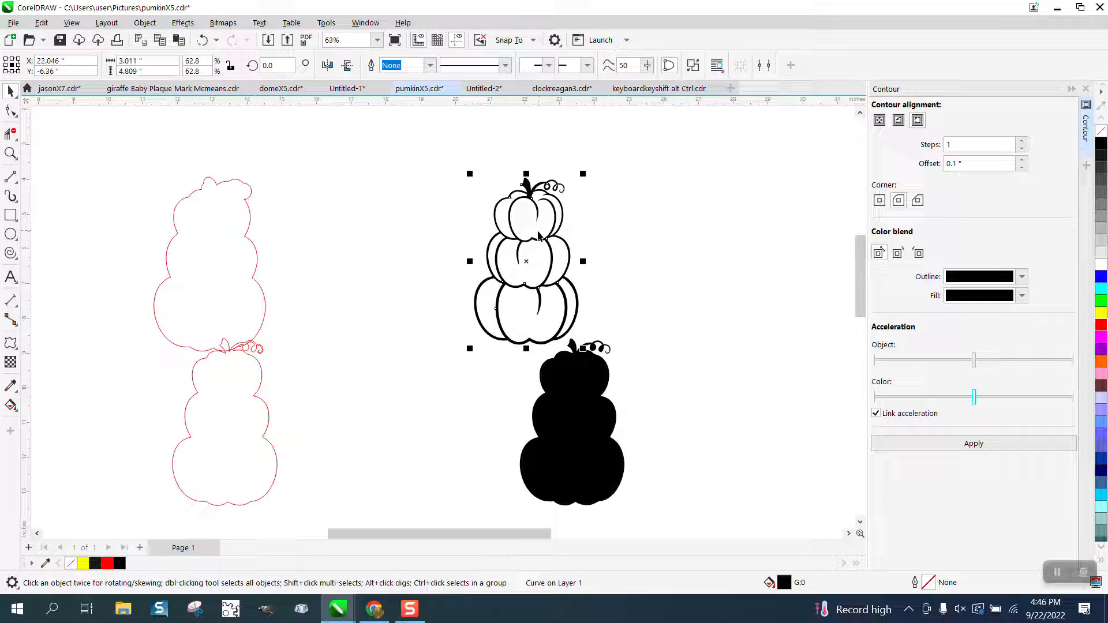
drag(526, 261, 396, 327)
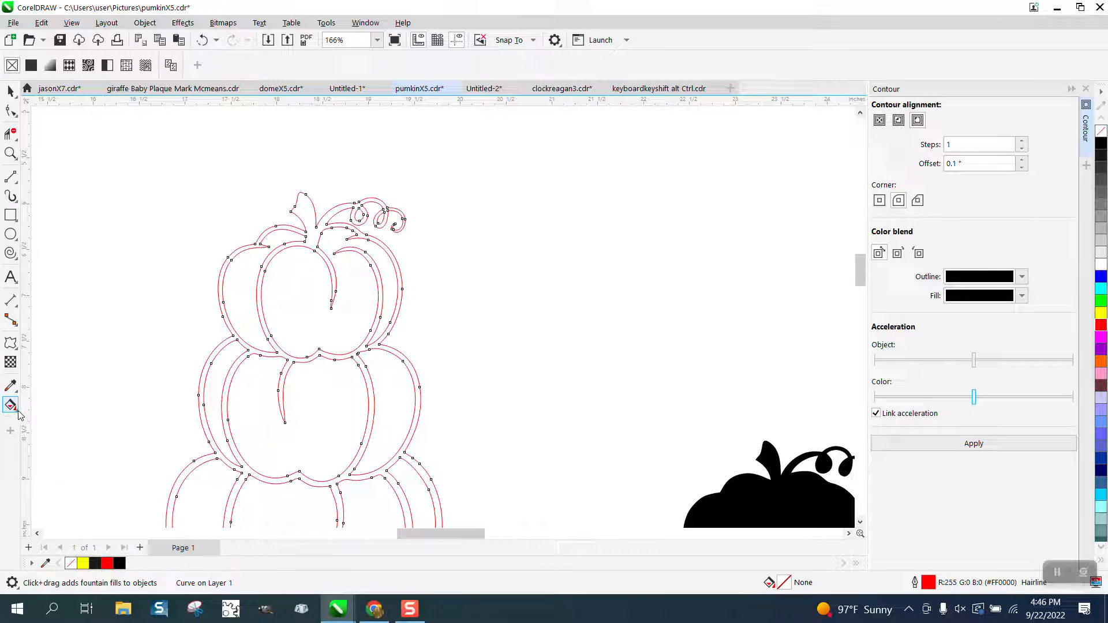
click(10, 405)
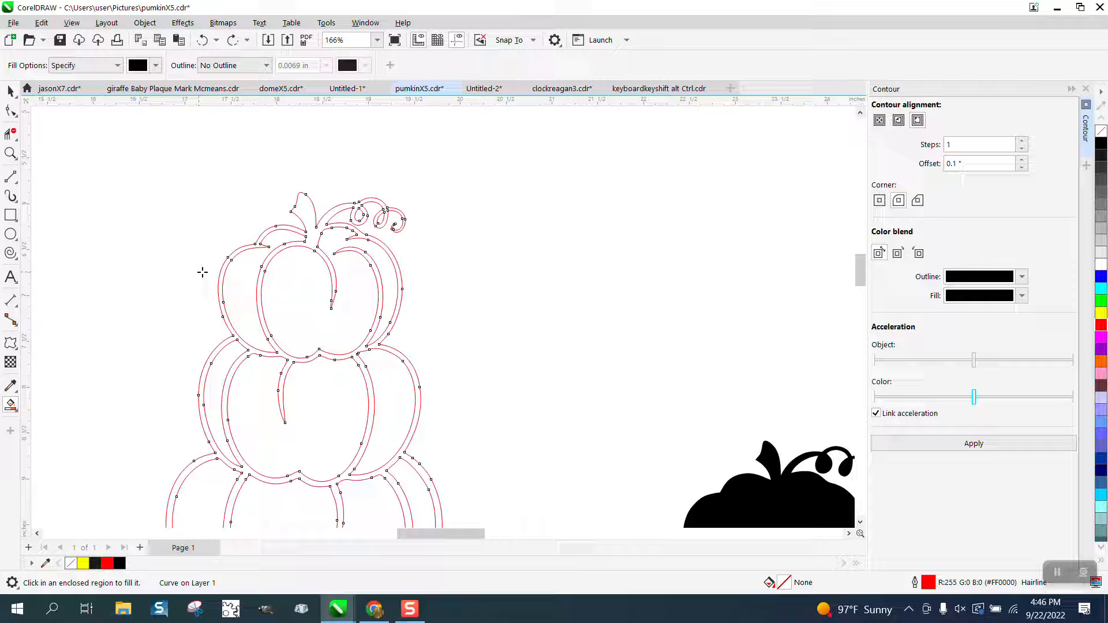
click(11, 154)
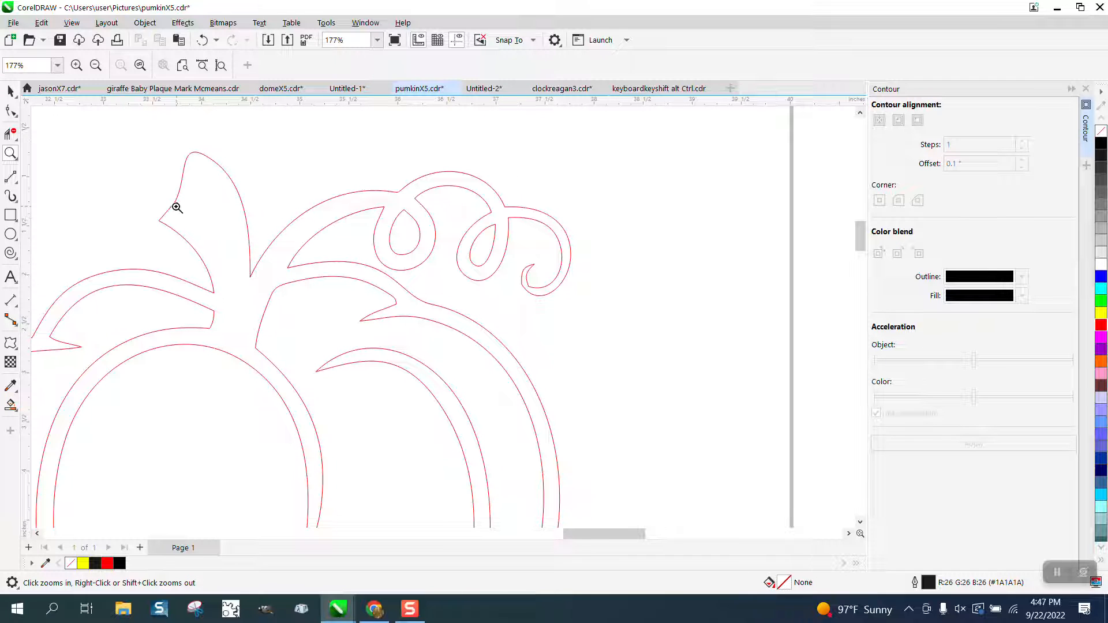
- Draw a small hanging-hole circle at the stem base and Smart Fill the pumpkin black
click(10, 217)
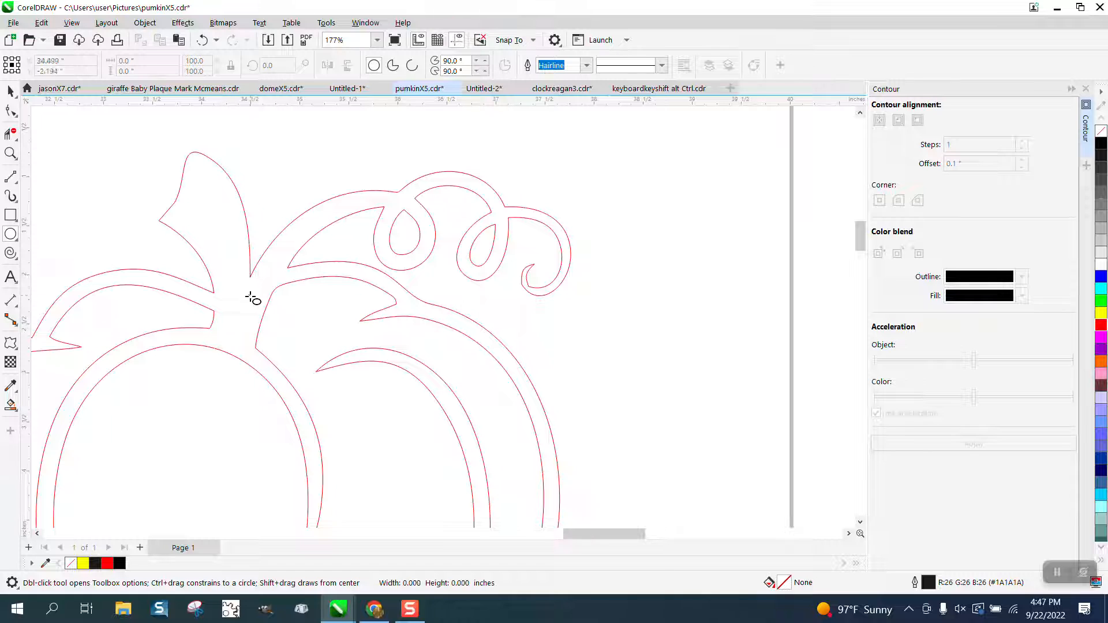
drag(230, 297, 248, 315)
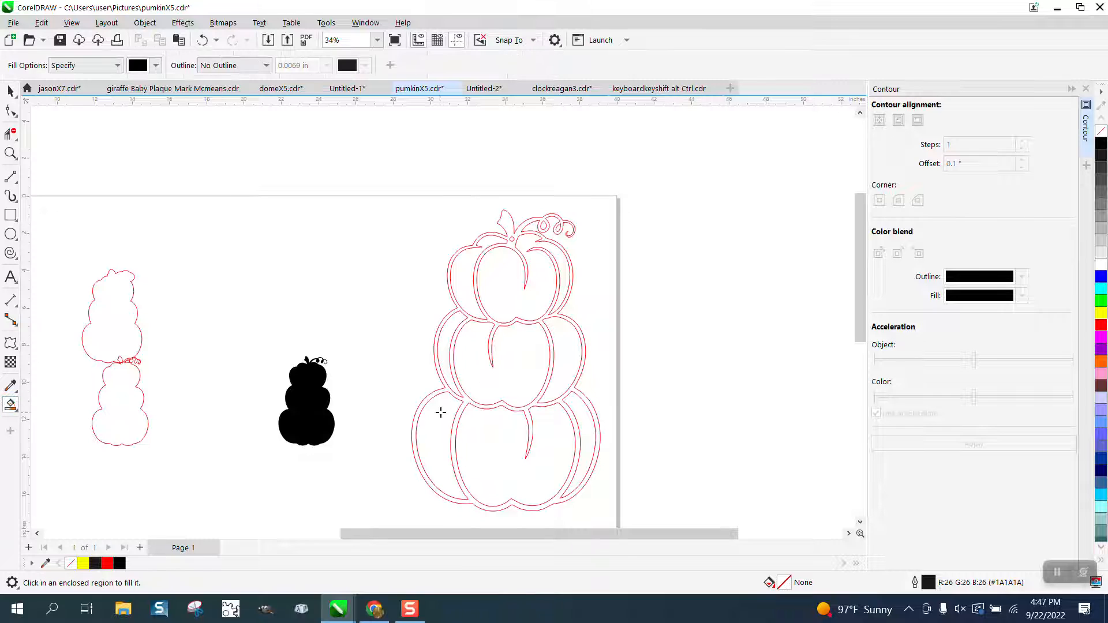
click(508, 361)
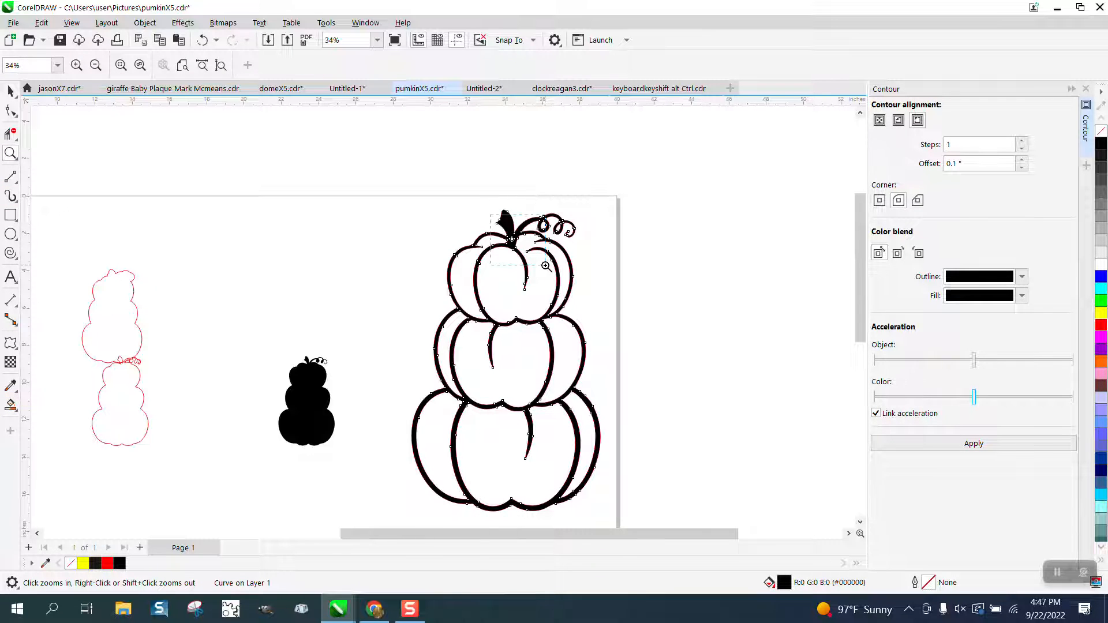
click(545, 266)
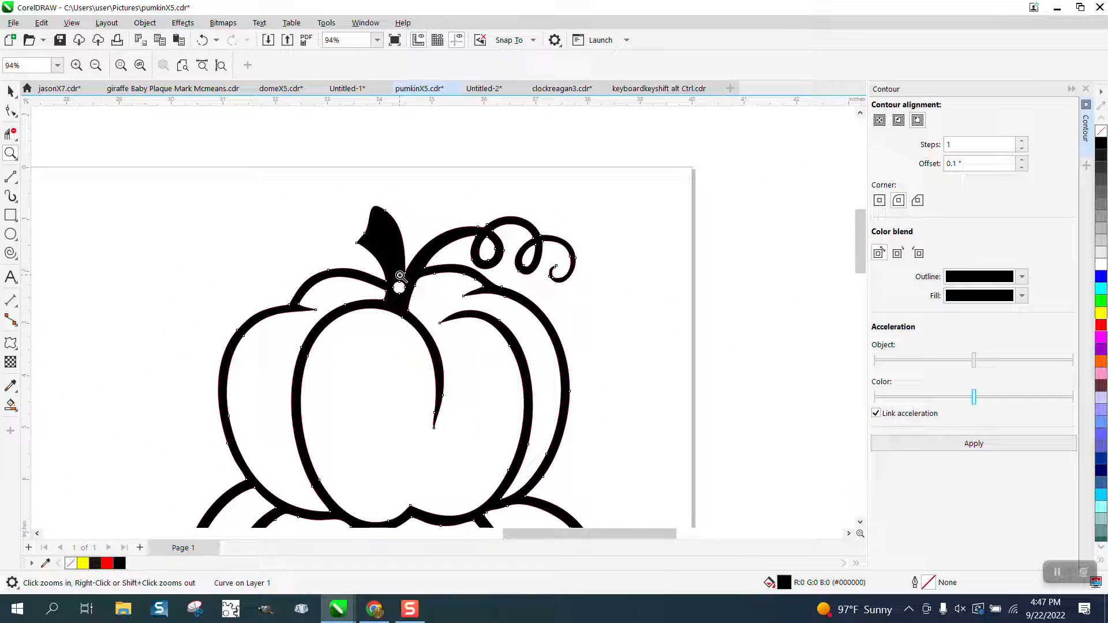